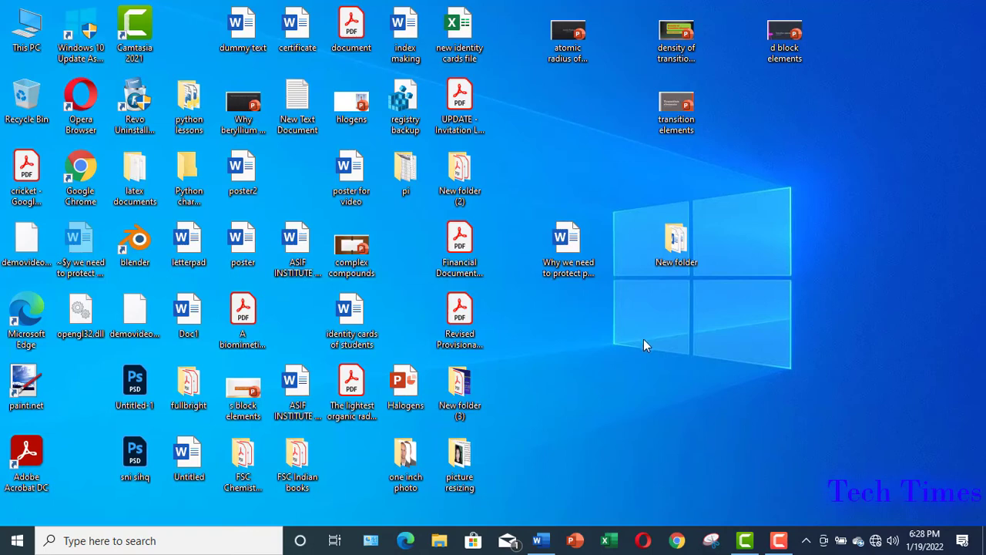
{"action": "mouse_move", "coordinate": [622, 356]}
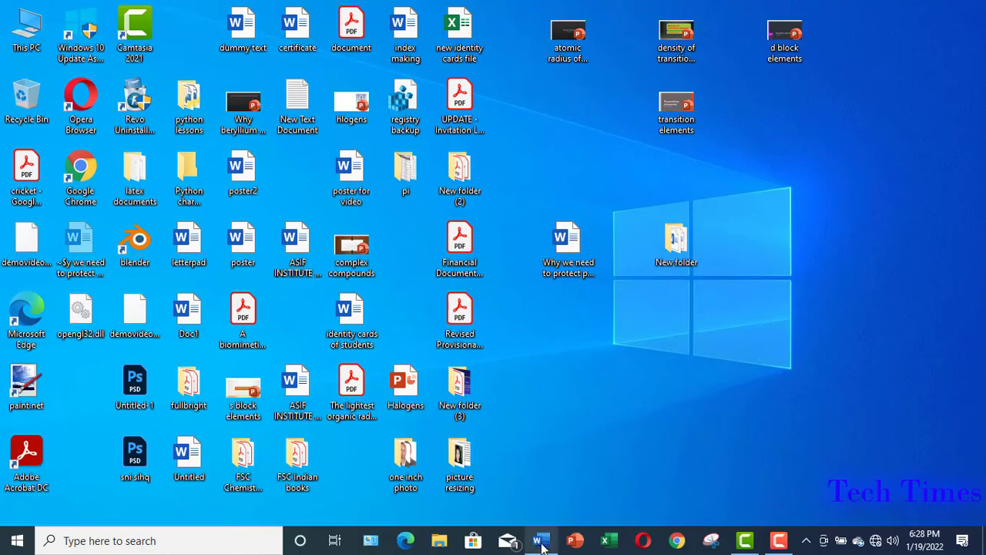
Bring up the 'Why we need to protect Arctic bears' essay and reach the Home ribbon's Replace command
{"action": "left_click", "coordinate": [540, 539]}
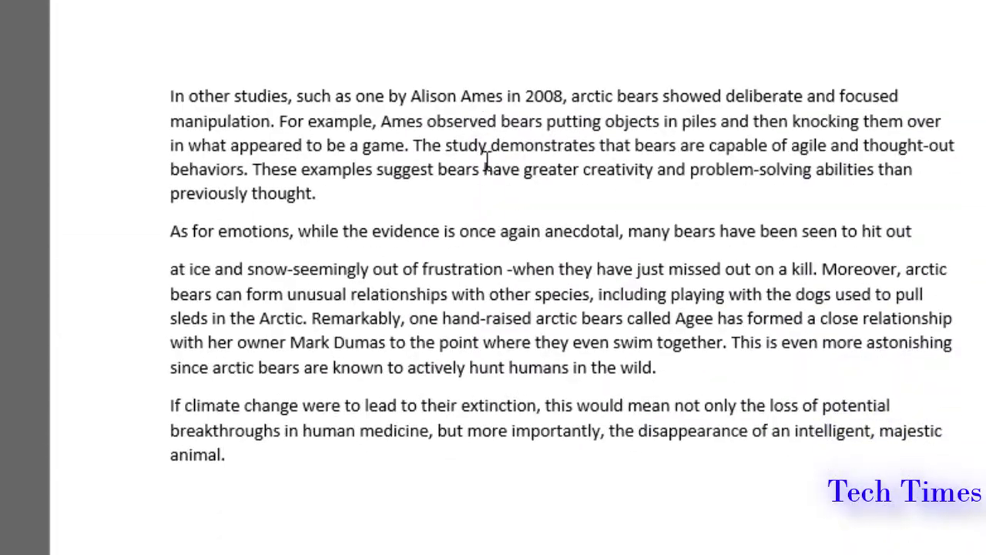
{"action": "scroll", "scroll_direction": "up", "scroll_amount": 3}
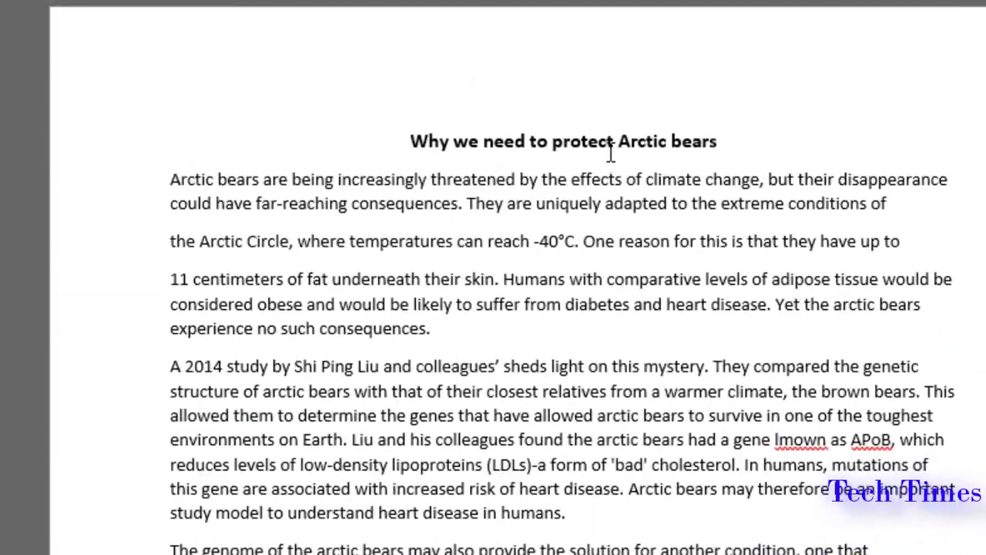
{"action": "double_click", "coordinate": [666, 142]}
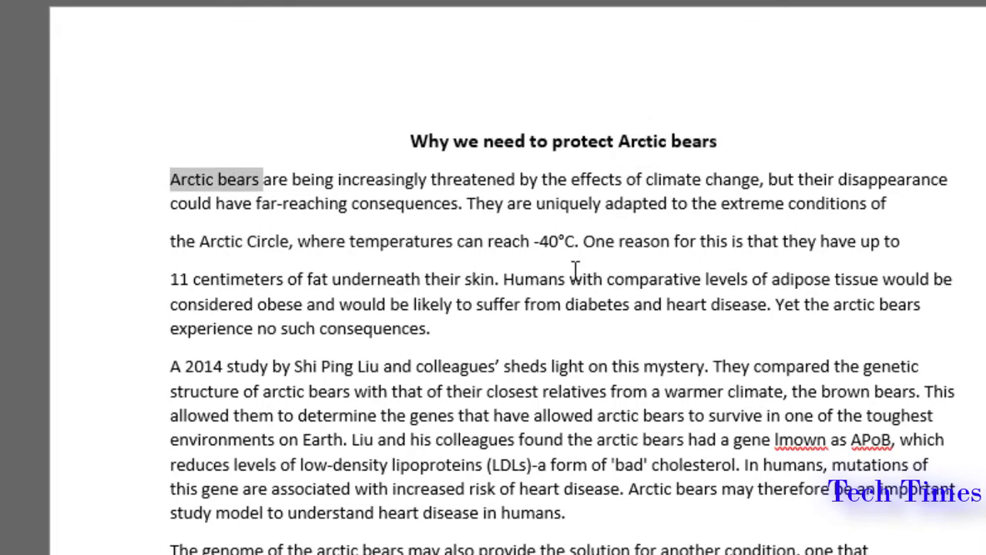
{"action": "scroll", "scroll_direction": "down", "scroll_amount": 3}
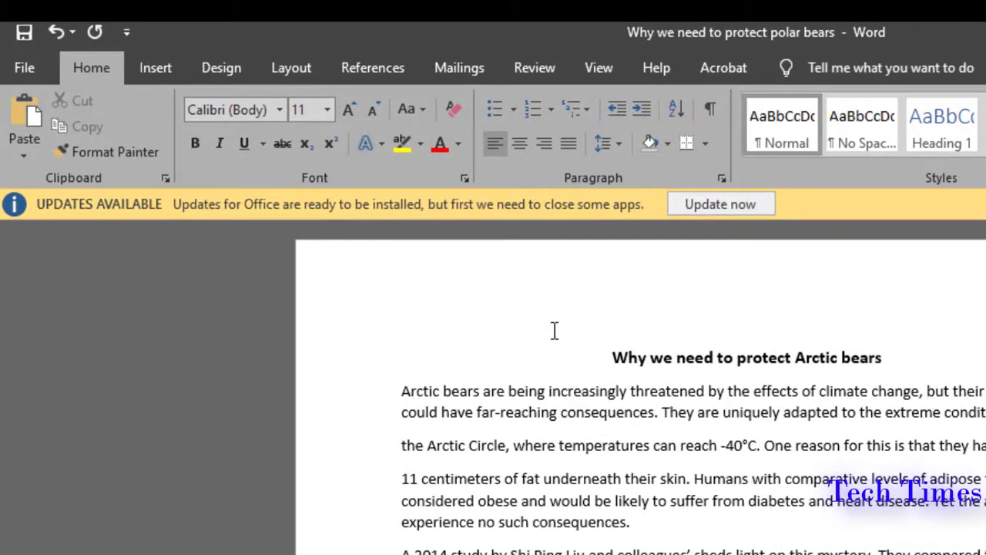
{"action": "left_click", "coordinate": [154, 68]}
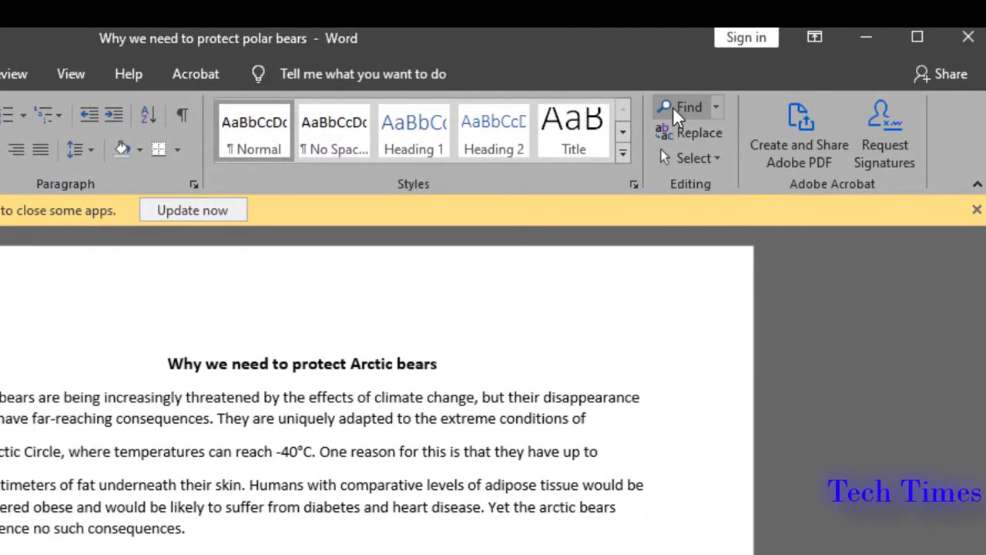
{"action": "left_click", "coordinate": [681, 108]}
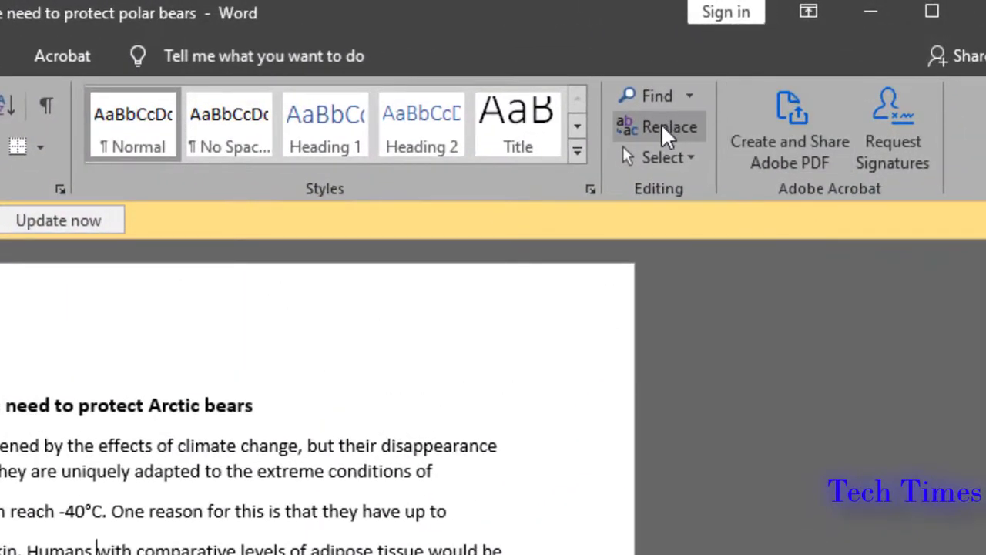
{"action": "mouse_move", "coordinate": [660, 126]}
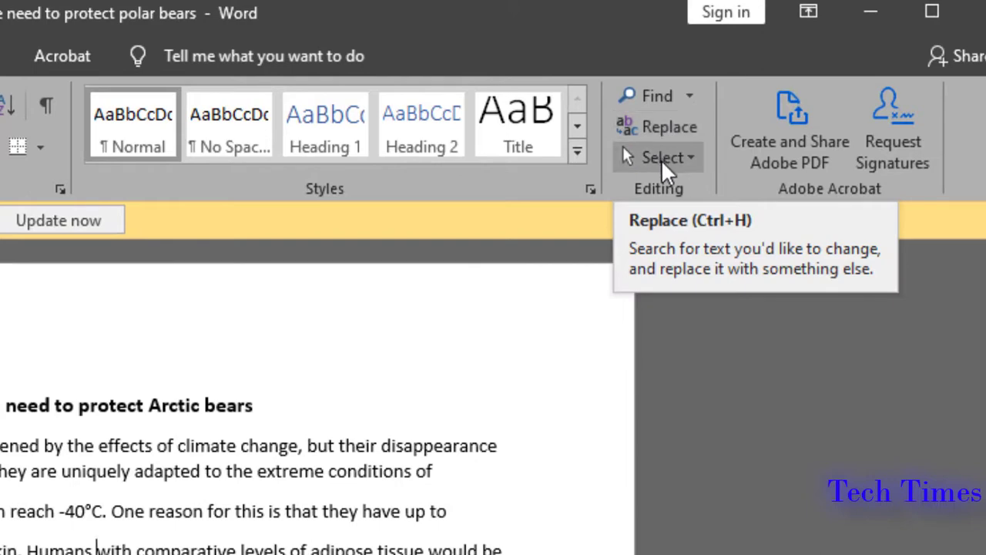
With Ctrl+H, find 'arctic bears', replace with 'polar bears', and step through the first matches
{"action": "key", "text": "ctrl+h"}
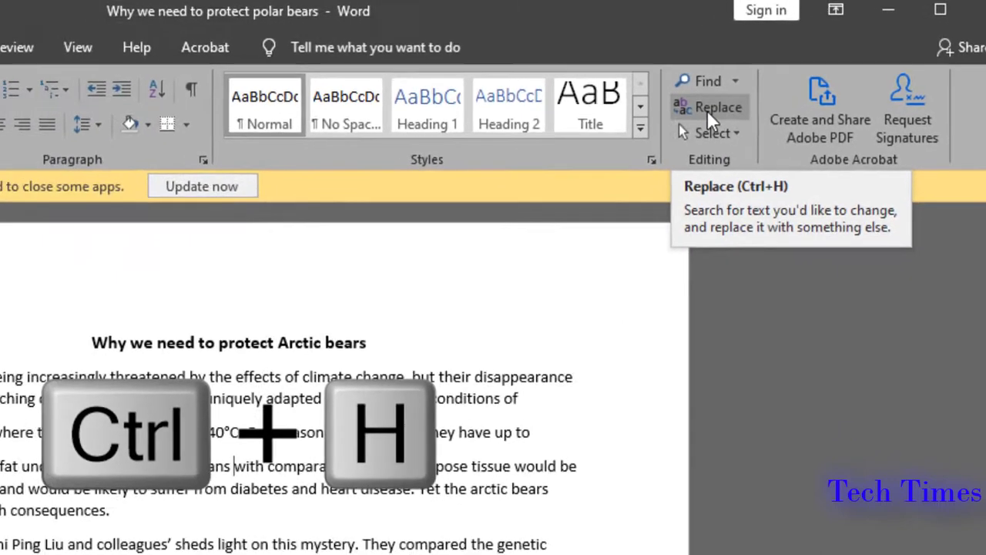
{"action": "key", "text": "ctrl+h"}
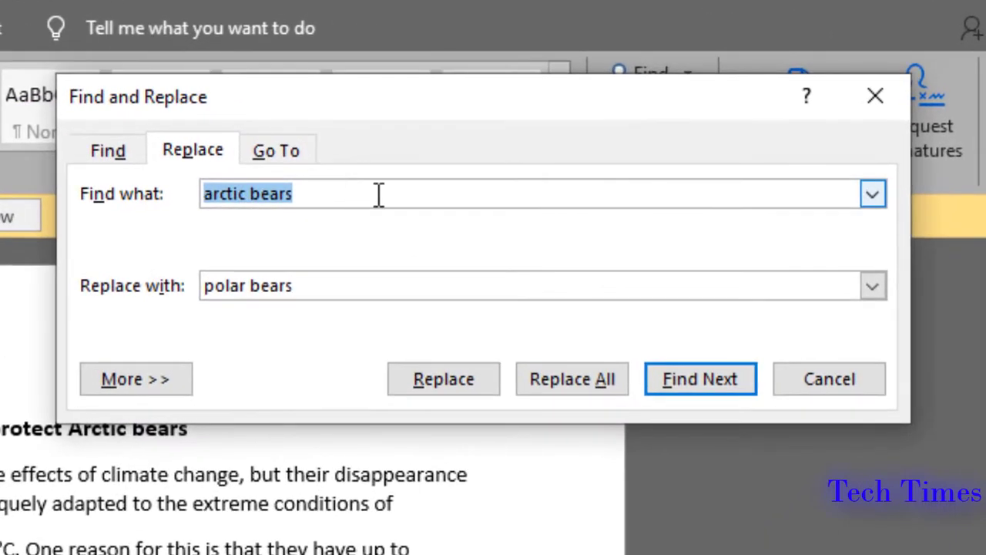
{"action": "mouse_move", "coordinate": [269, 194]}
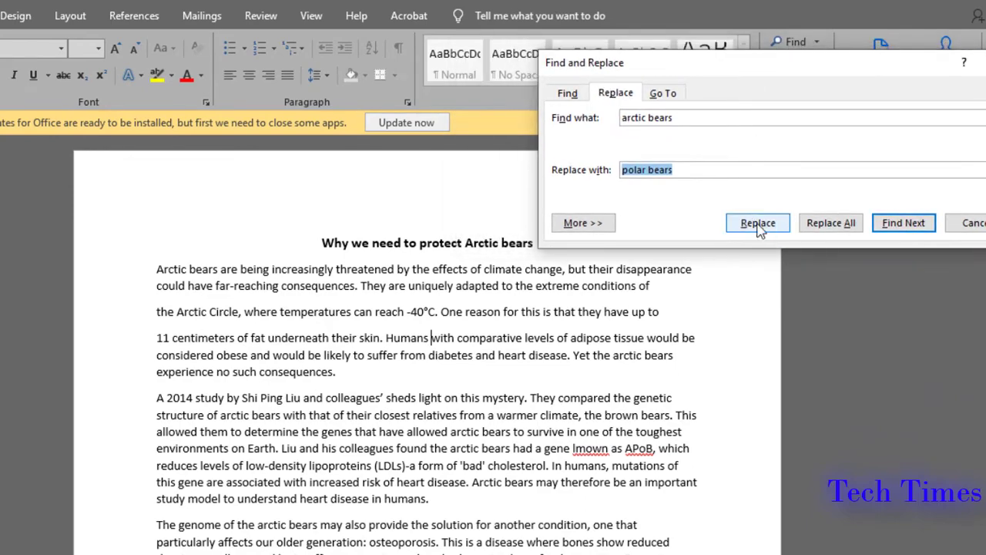
{"action": "left_click", "coordinate": [758, 222]}
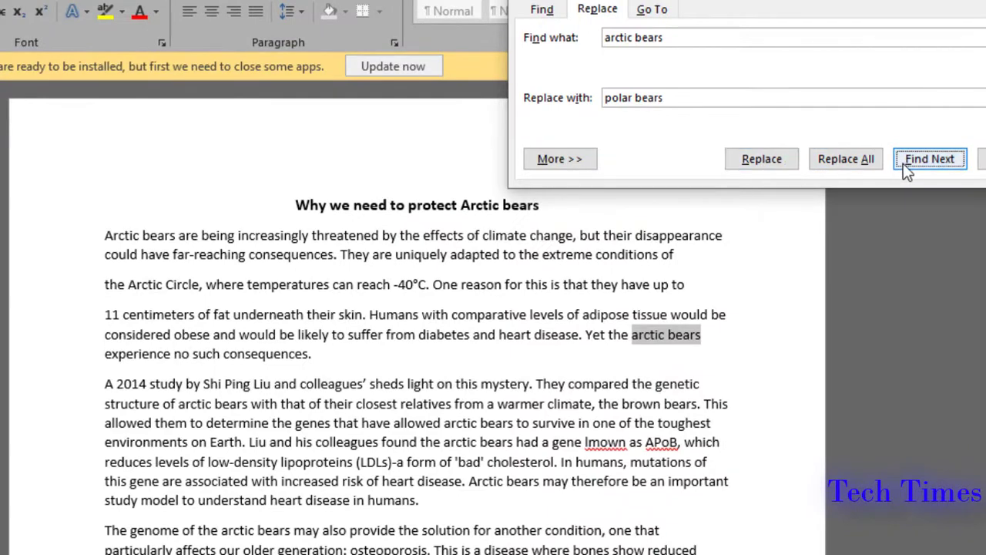
{"action": "left_click", "coordinate": [929, 159]}
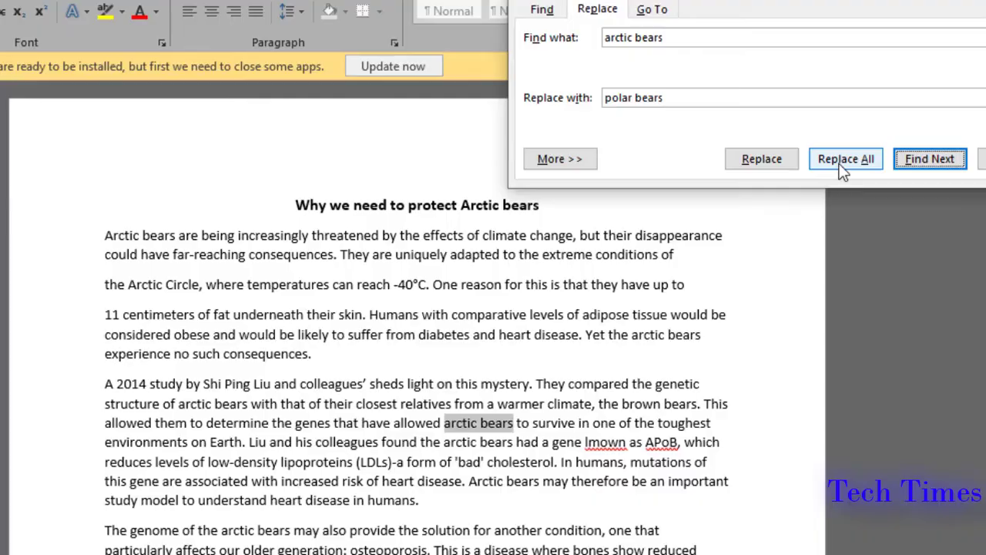
{"action": "left_click", "coordinate": [845, 159]}
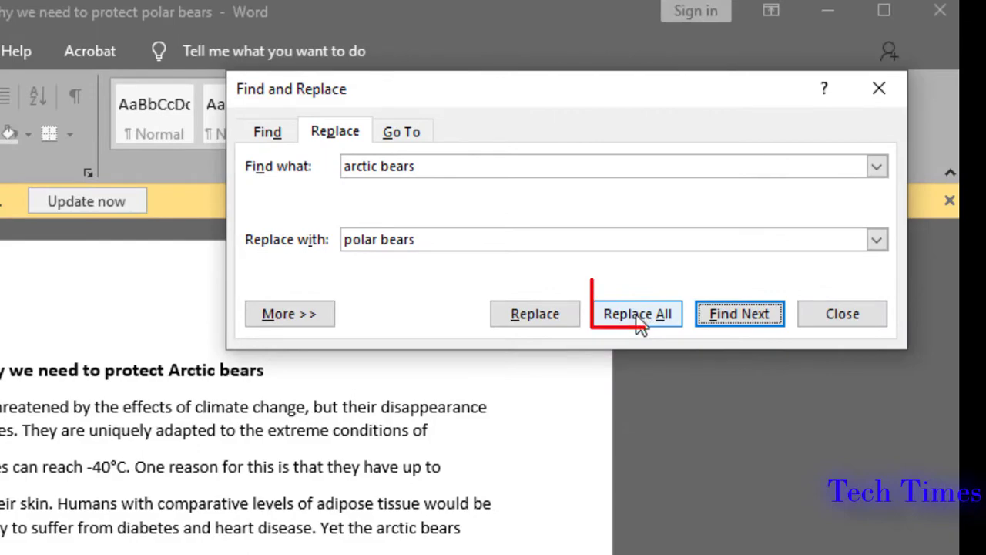
Replace all 16 occurrences of 'arctic bears' with 'polar bears' and dismiss the notice
{"action": "left_click", "coordinate": [638, 313]}
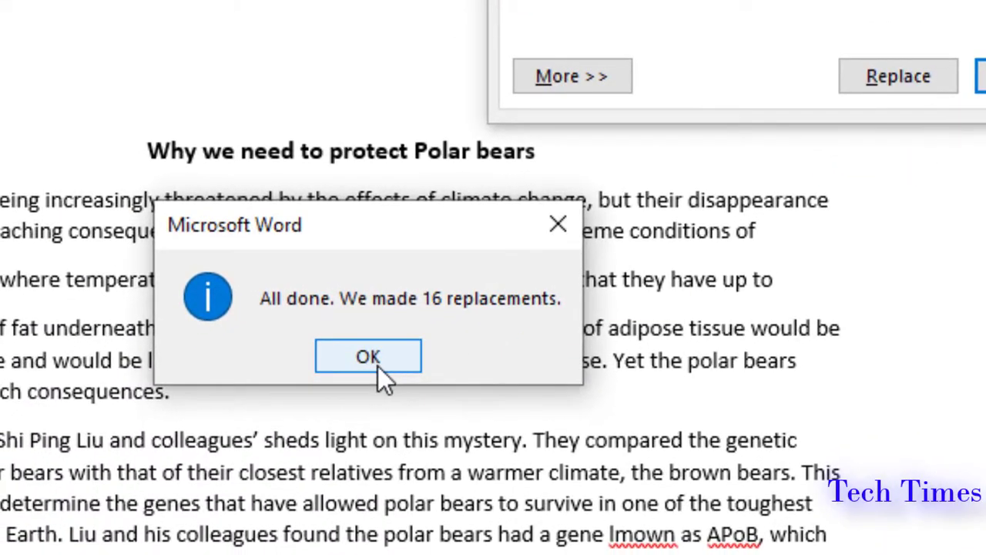
{"action": "left_click", "coordinate": [367, 356]}
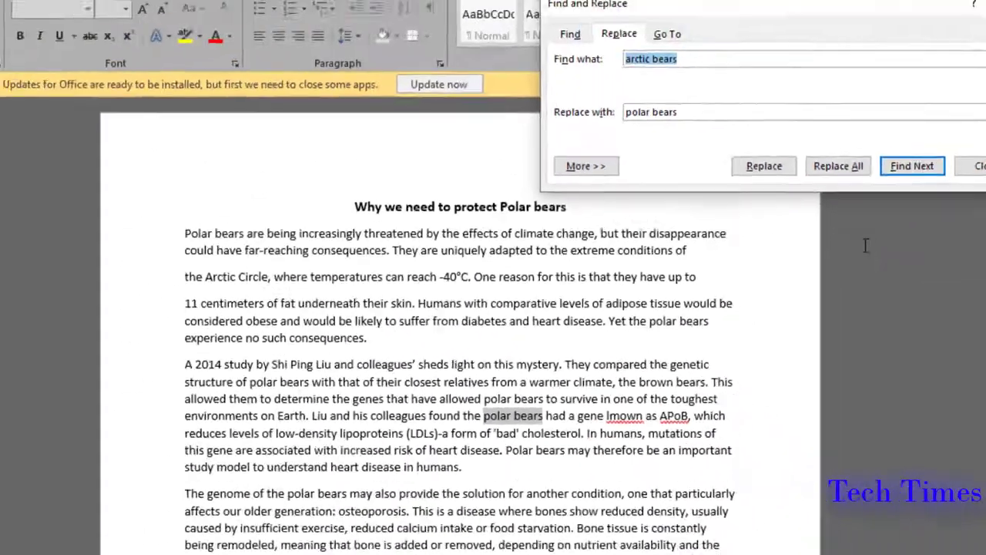
{"action": "left_click", "coordinate": [585, 166]}
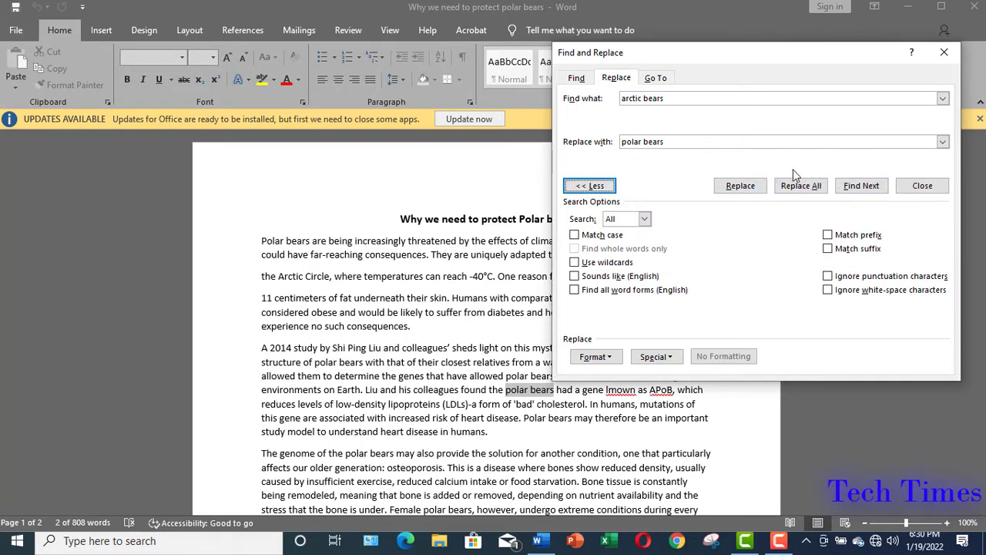
{"action": "mouse_move", "coordinate": [767, 222]}
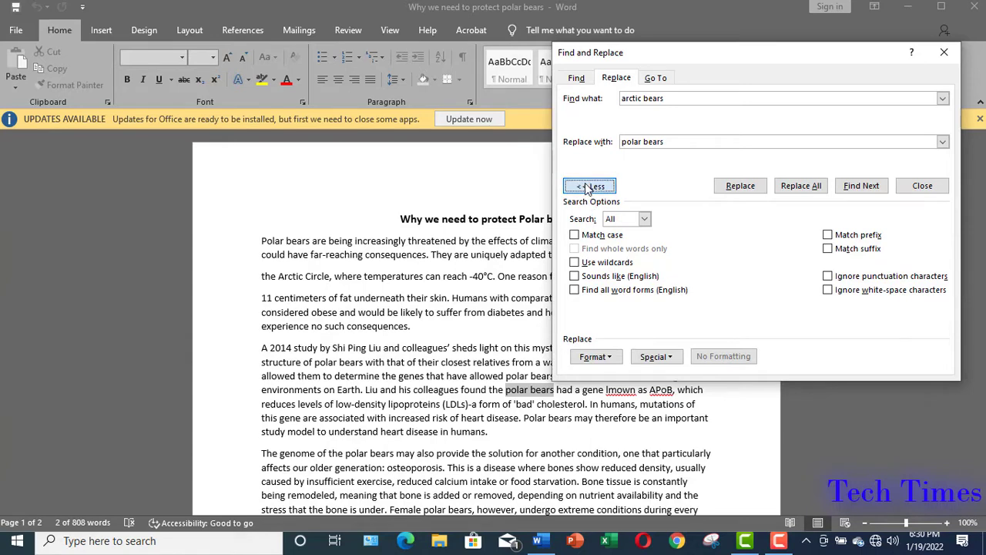
{"action": "left_click", "coordinate": [589, 185]}
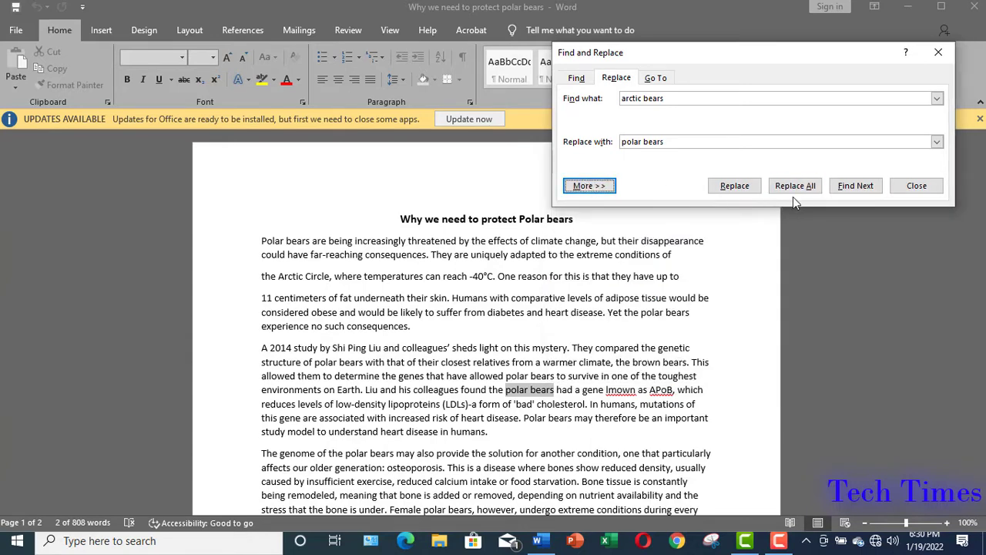
Close the Find and Replace dialog and scroll down to the polar bears' bones passage
{"action": "left_click_drag", "start_coordinate": [755, 52], "coordinate": [717, 86]}
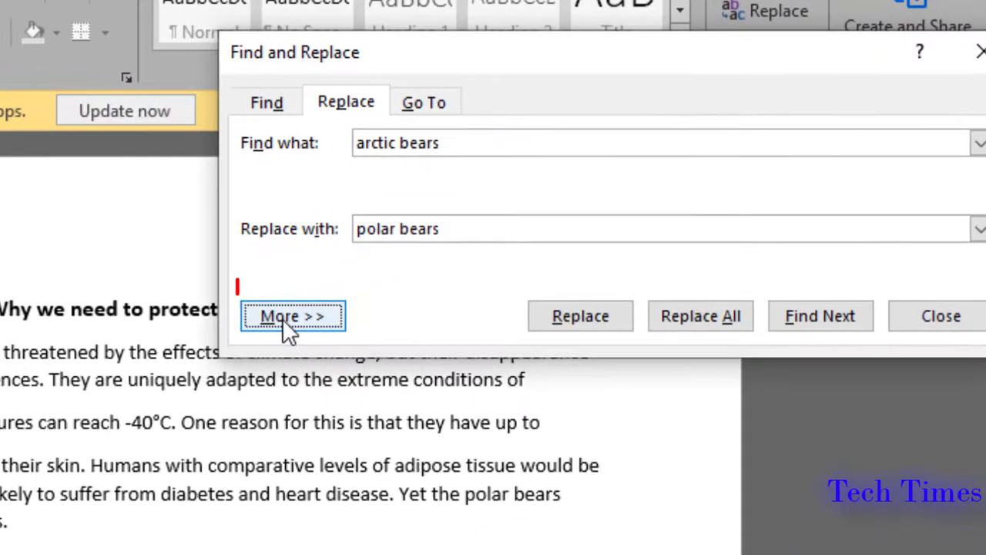
{"action": "left_click", "coordinate": [293, 316]}
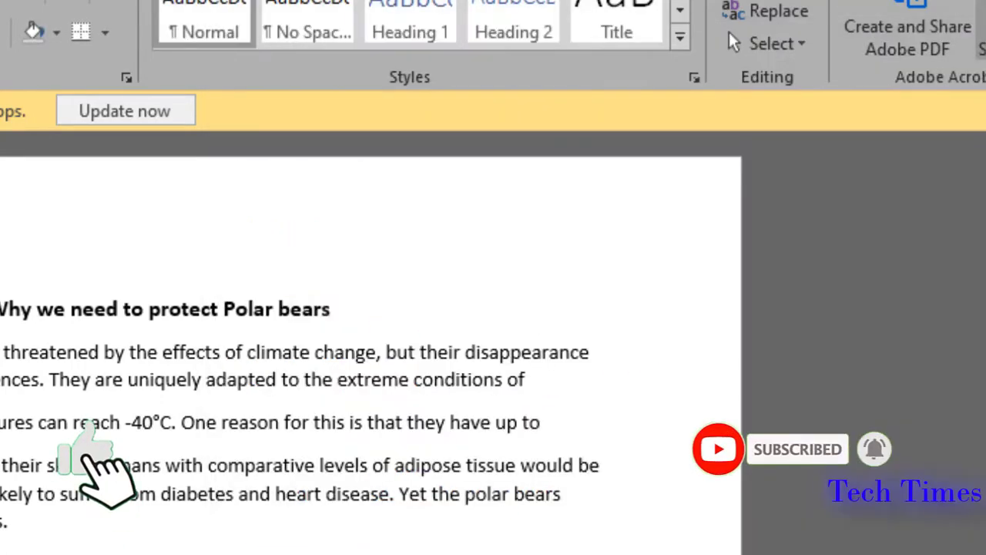
{"action": "scroll", "scroll_direction": "down", "scroll_amount": 3}
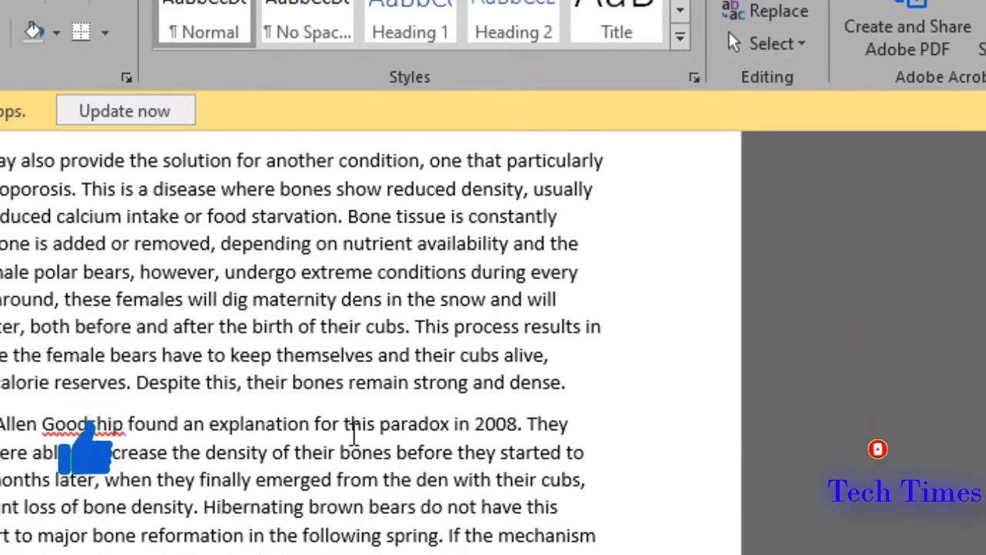